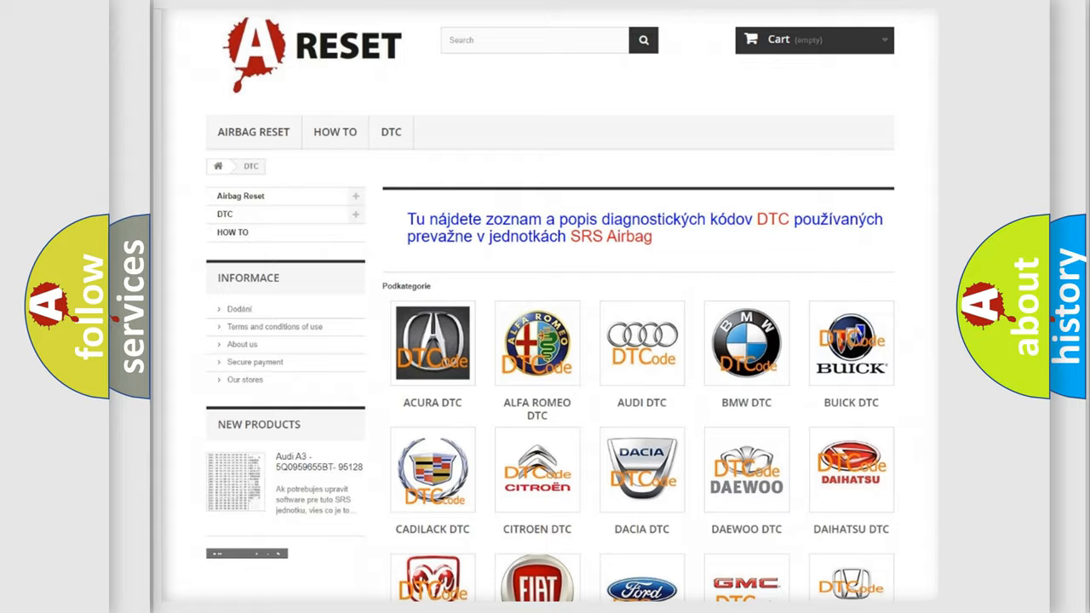
Scroll the DTC brand grid down and open the DODGE DTC tile.
scroll(down, 3)
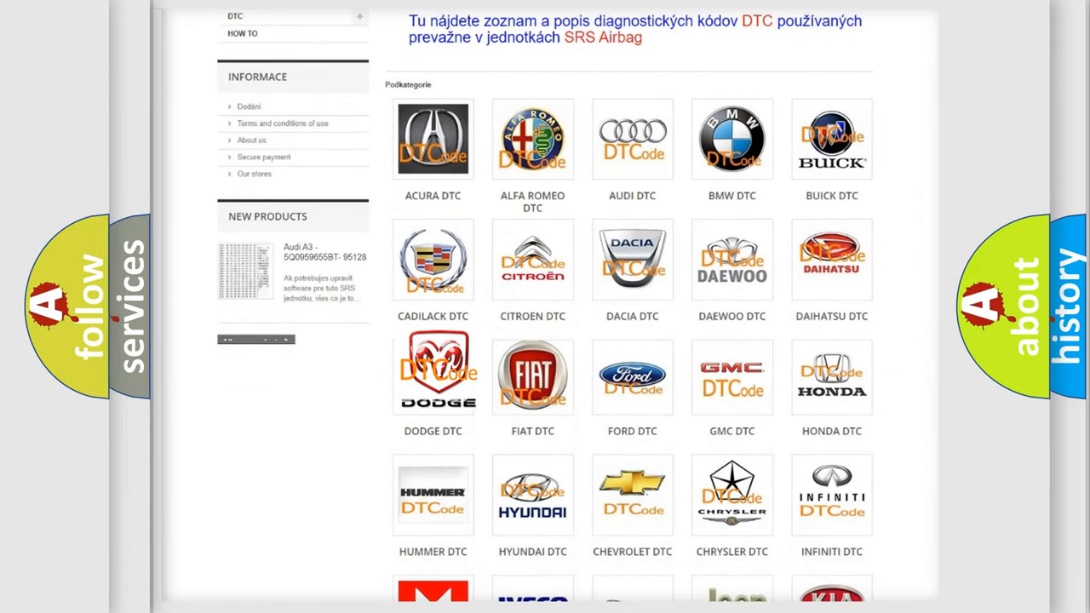
click(433, 375)
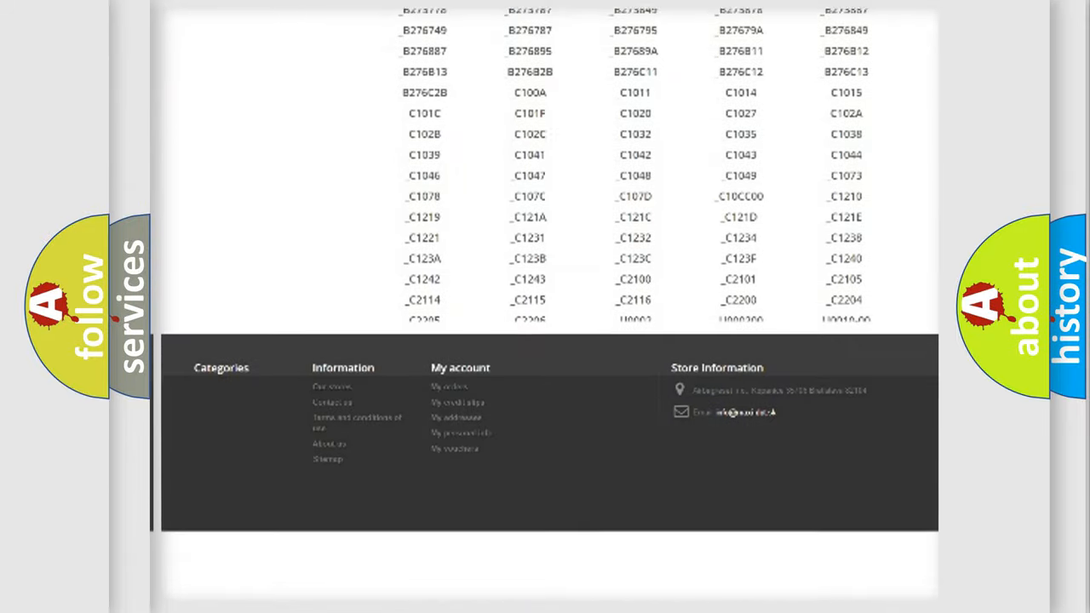
scroll(down, 3)
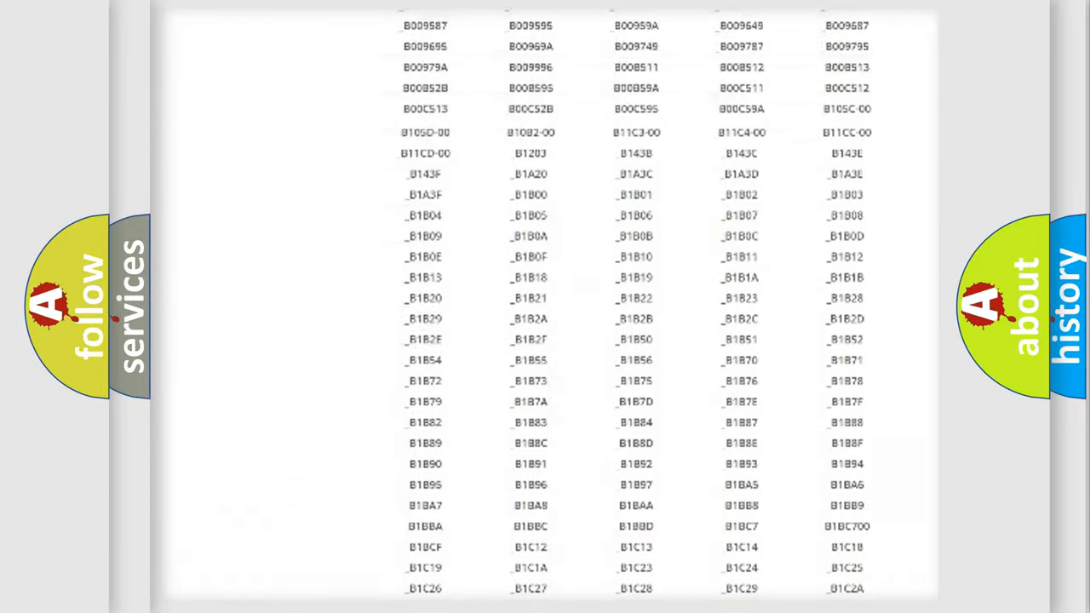
scroll(up, 3)
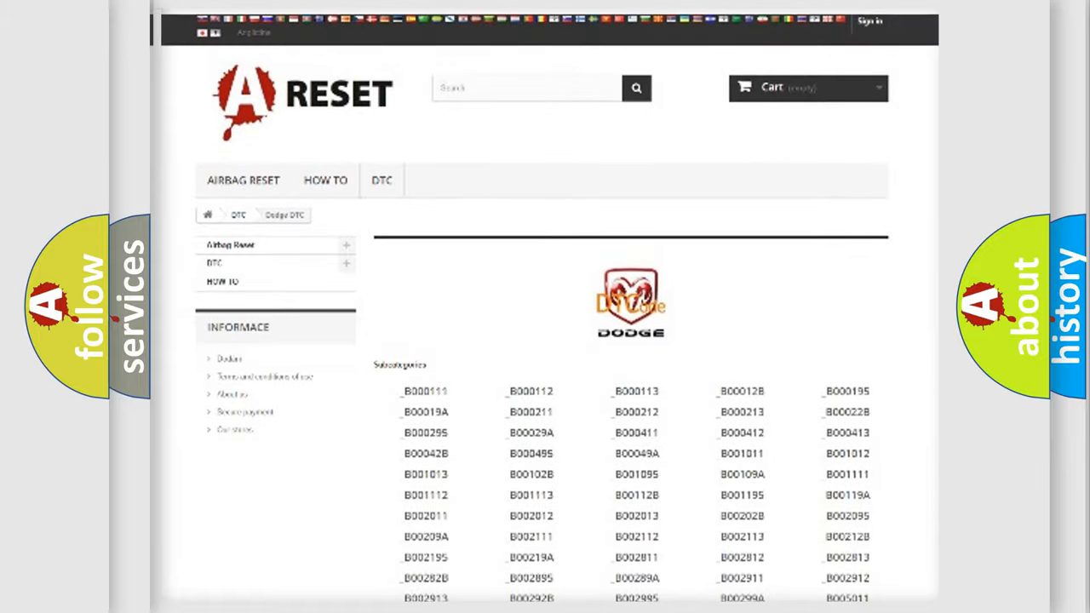